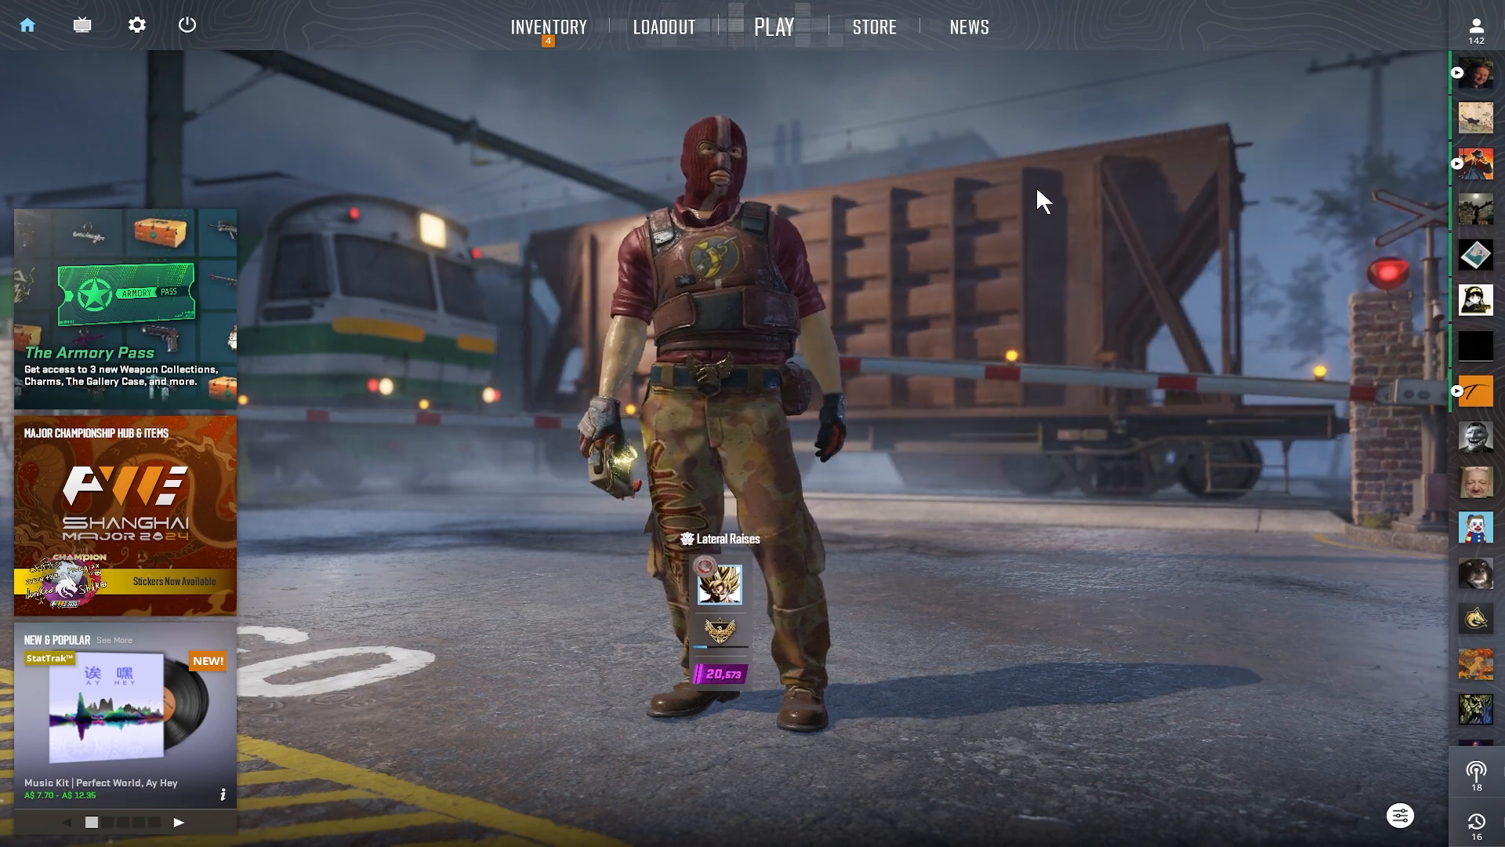
pyautogui.moveTo(137, 23)
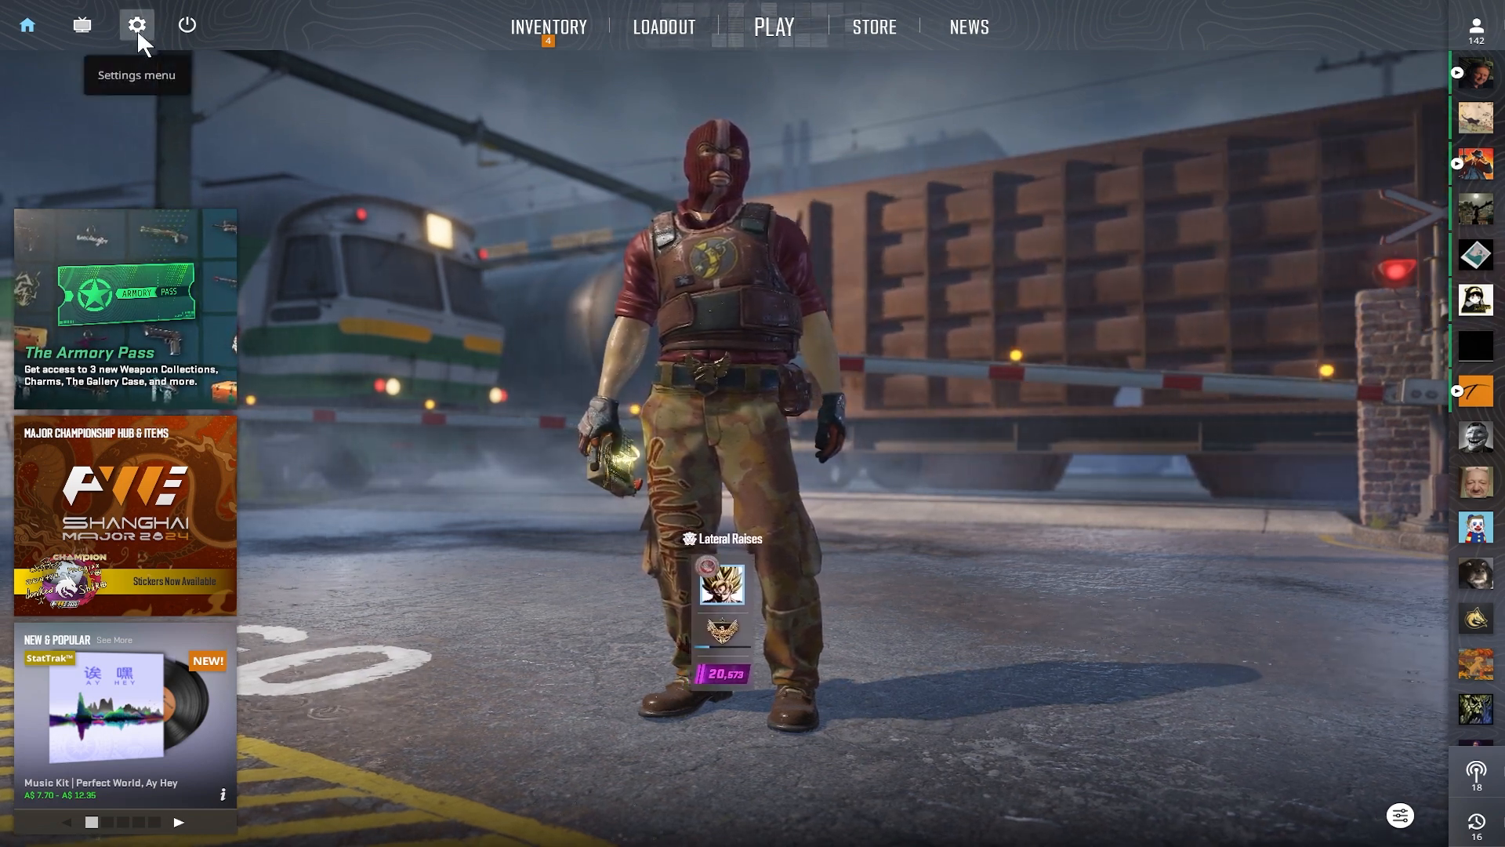
# - Review the CPU Cores Usage Preference choices and keep Prefer Performance Cores
pyautogui.click(136, 24)
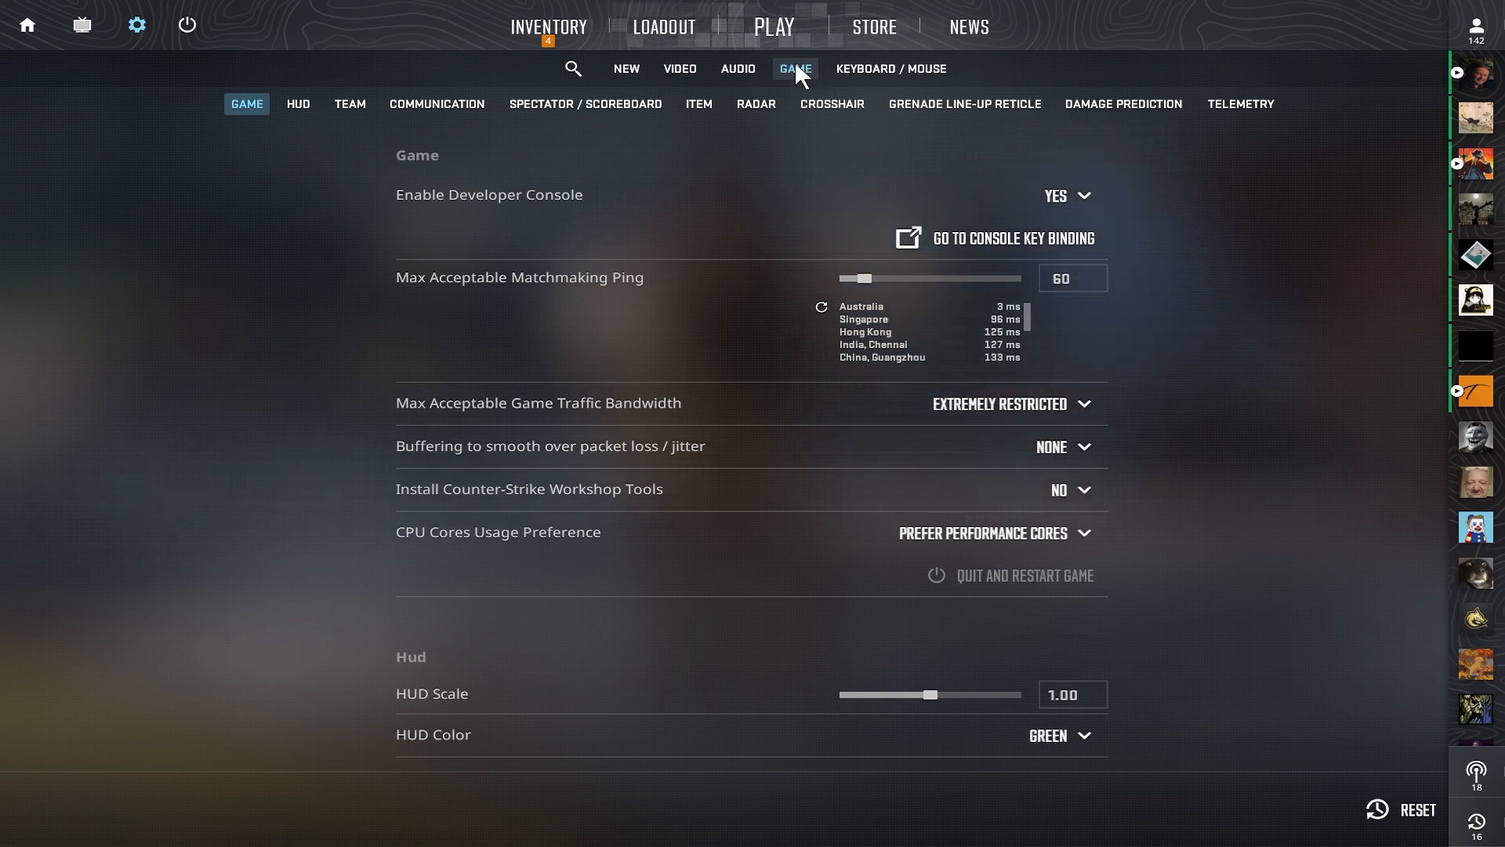
pyautogui.moveTo(498, 532)
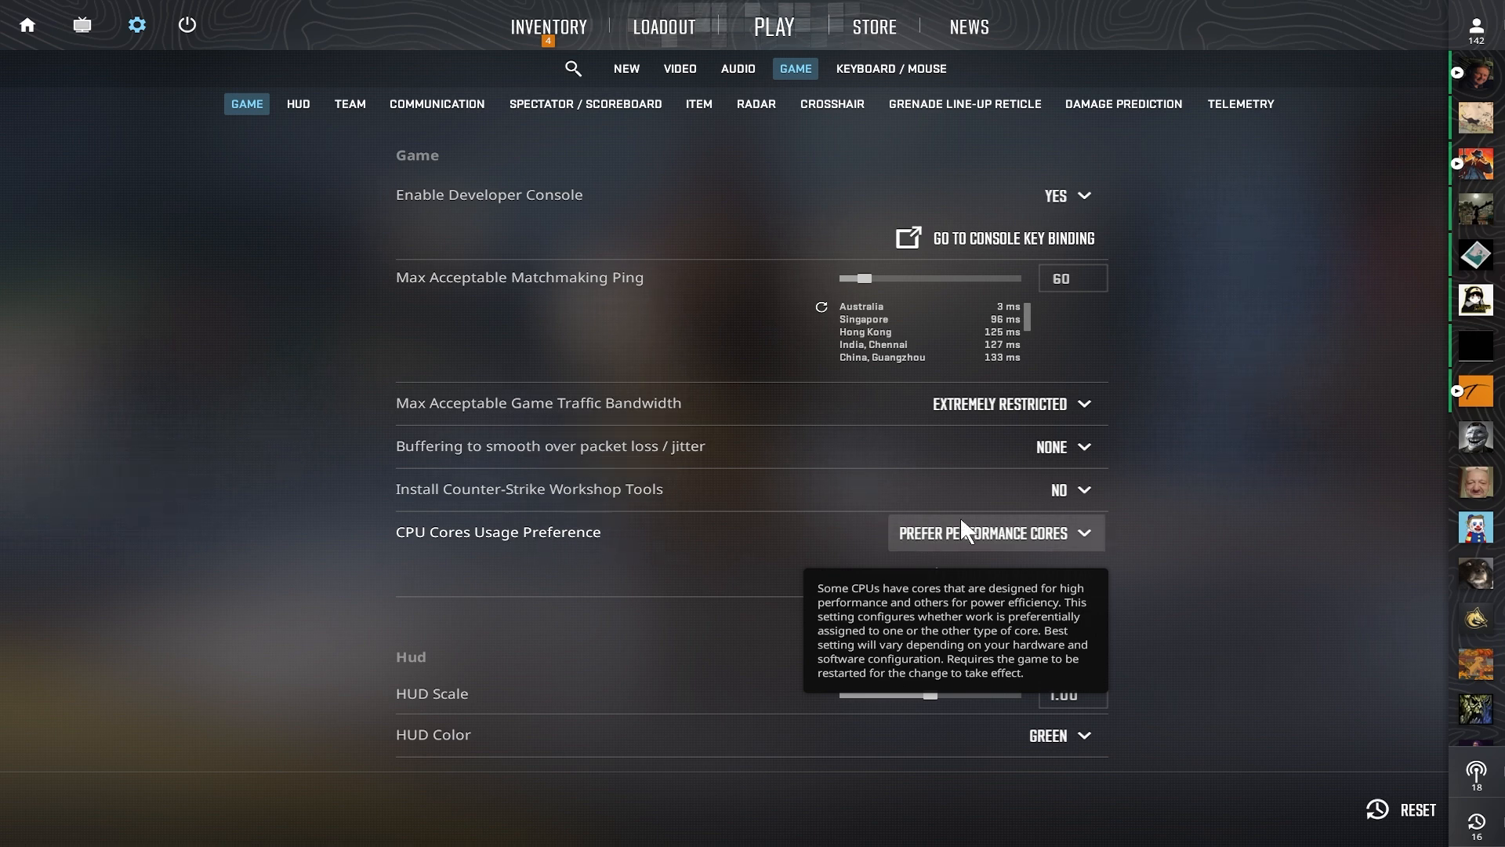
pyautogui.click(994, 533)
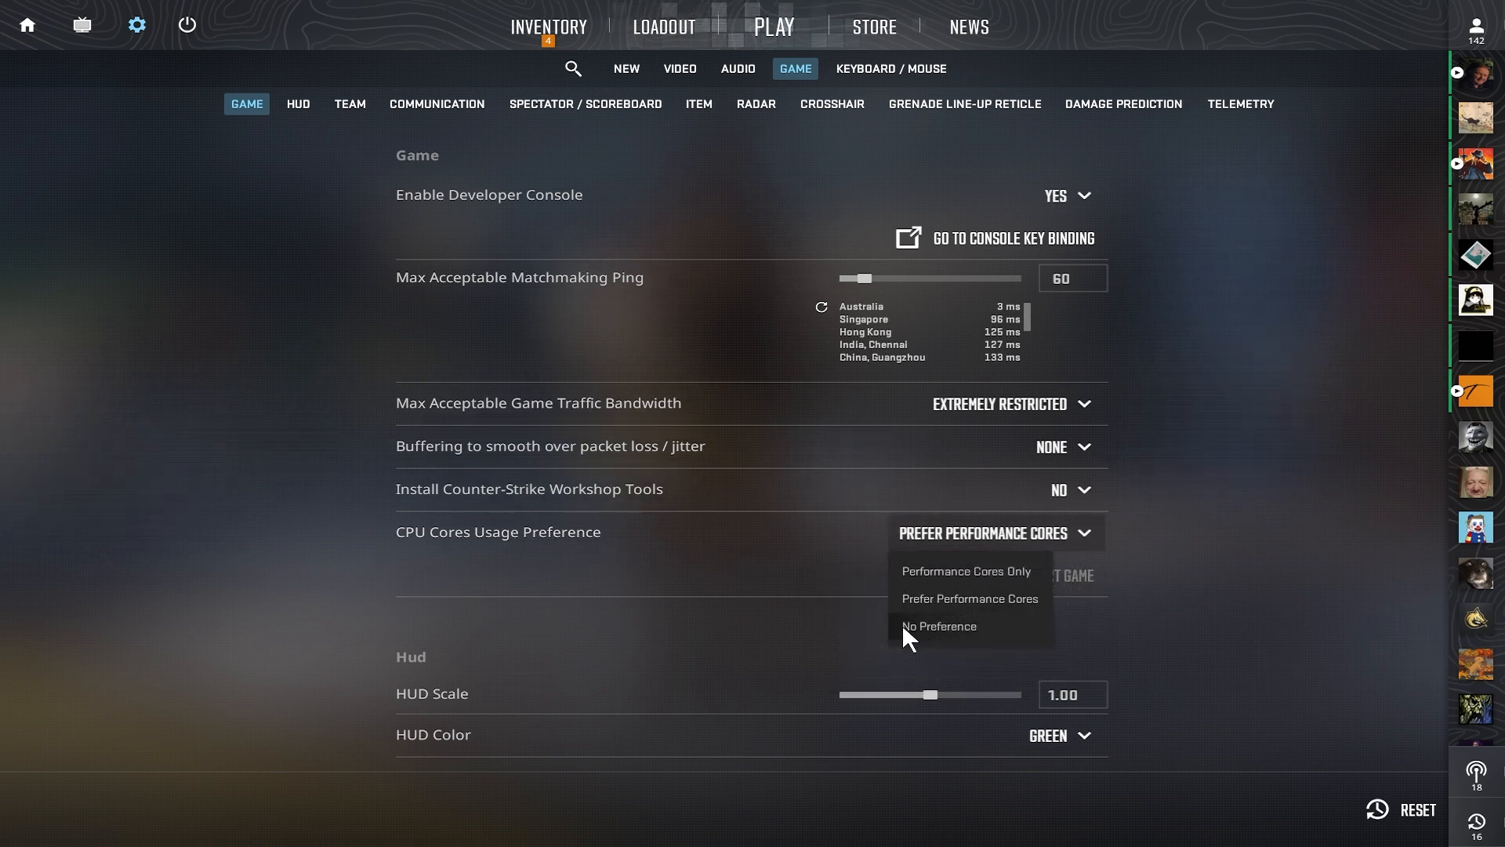
pyautogui.moveTo(939, 641)
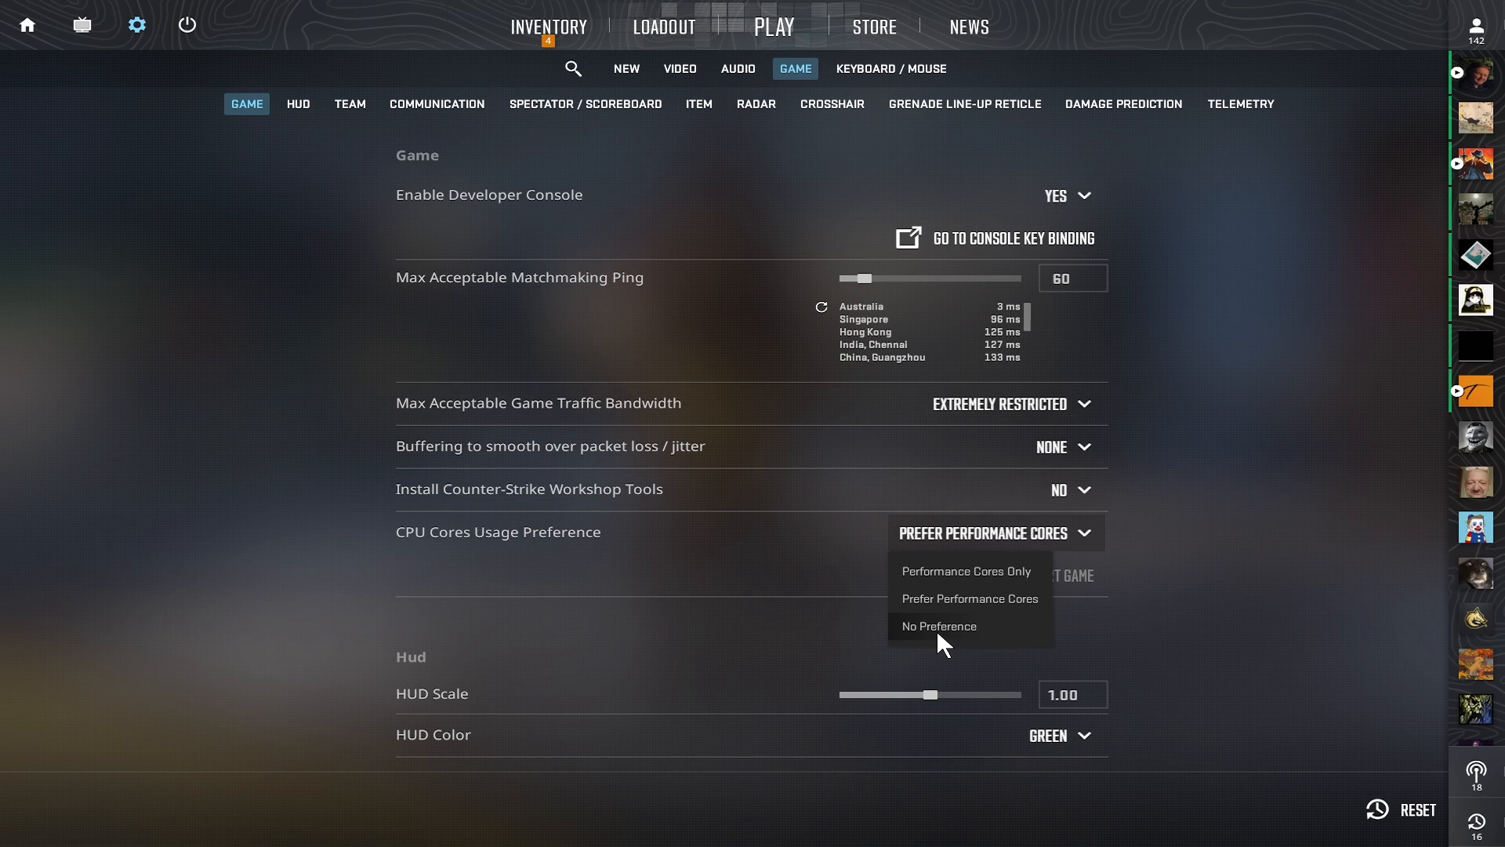
pyautogui.moveTo(929, 632)
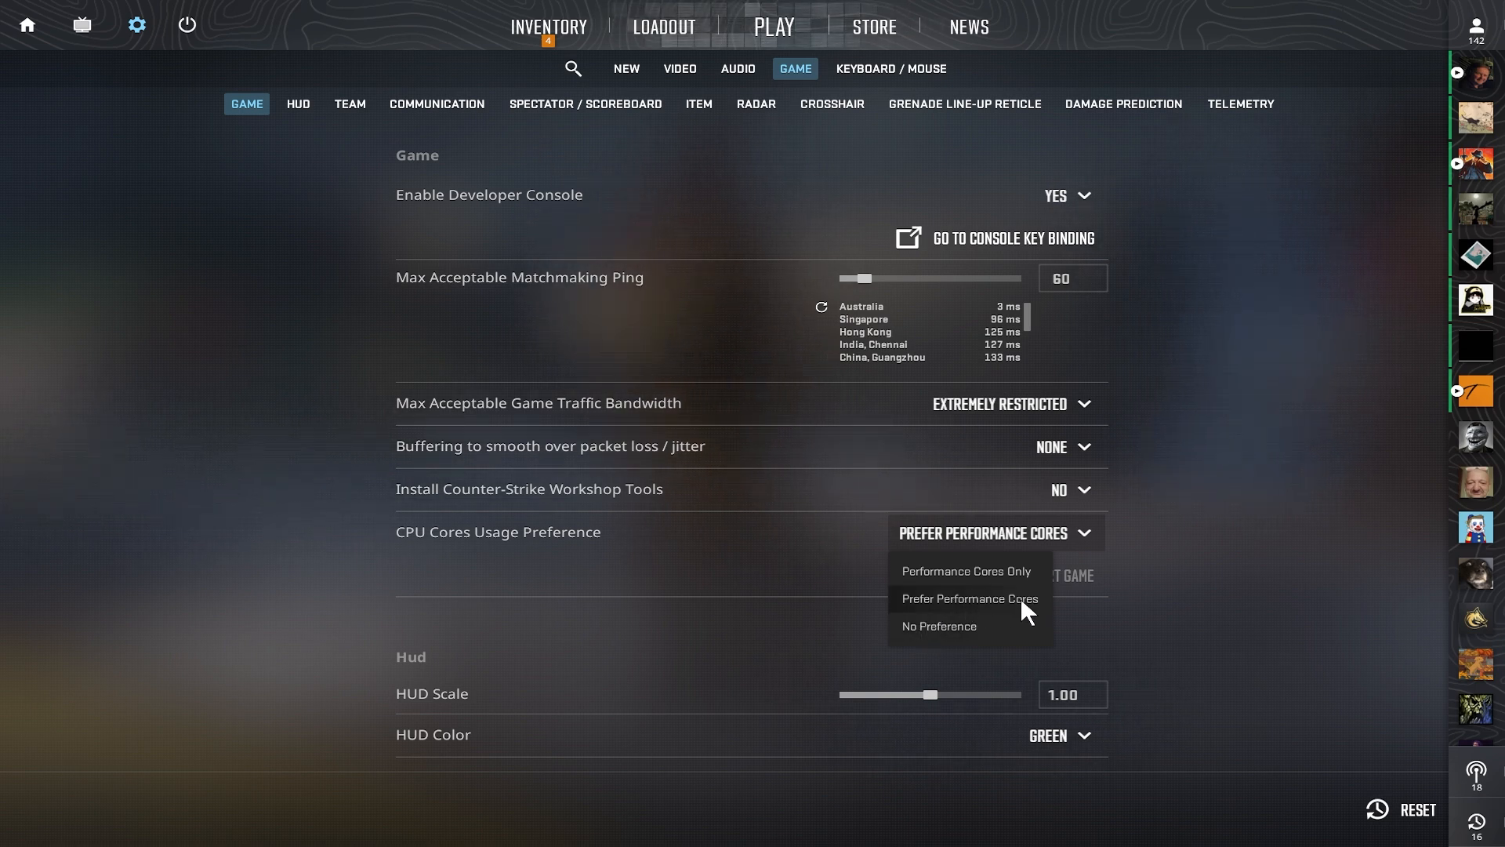
pyautogui.click(968, 597)
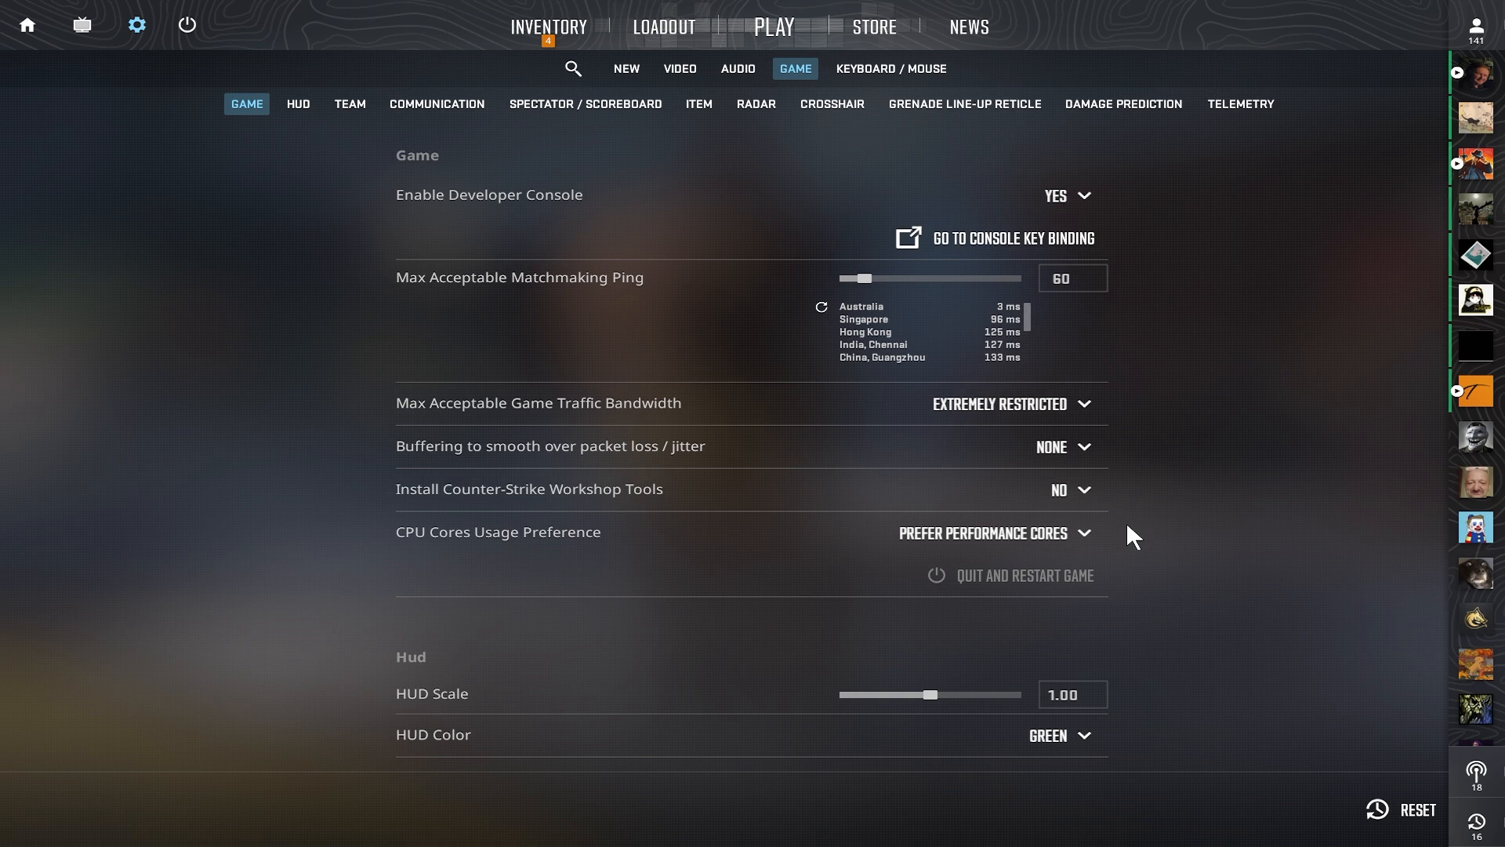
pyautogui.moveTo(994, 533)
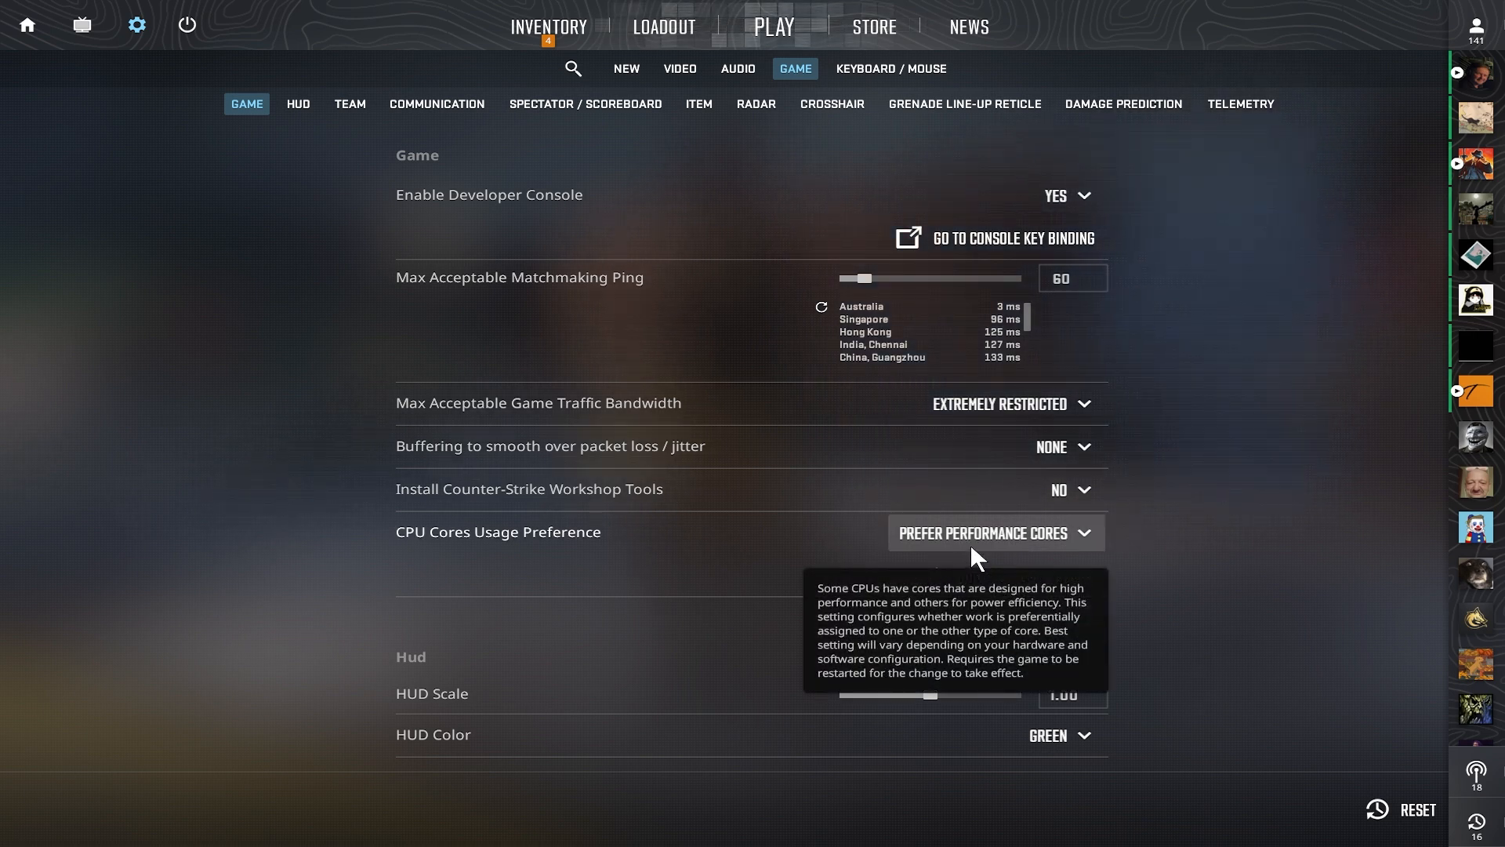
# - Switch CPU Cores Usage Preference to Performance Cores Only and restart the game
pyautogui.click(994, 533)
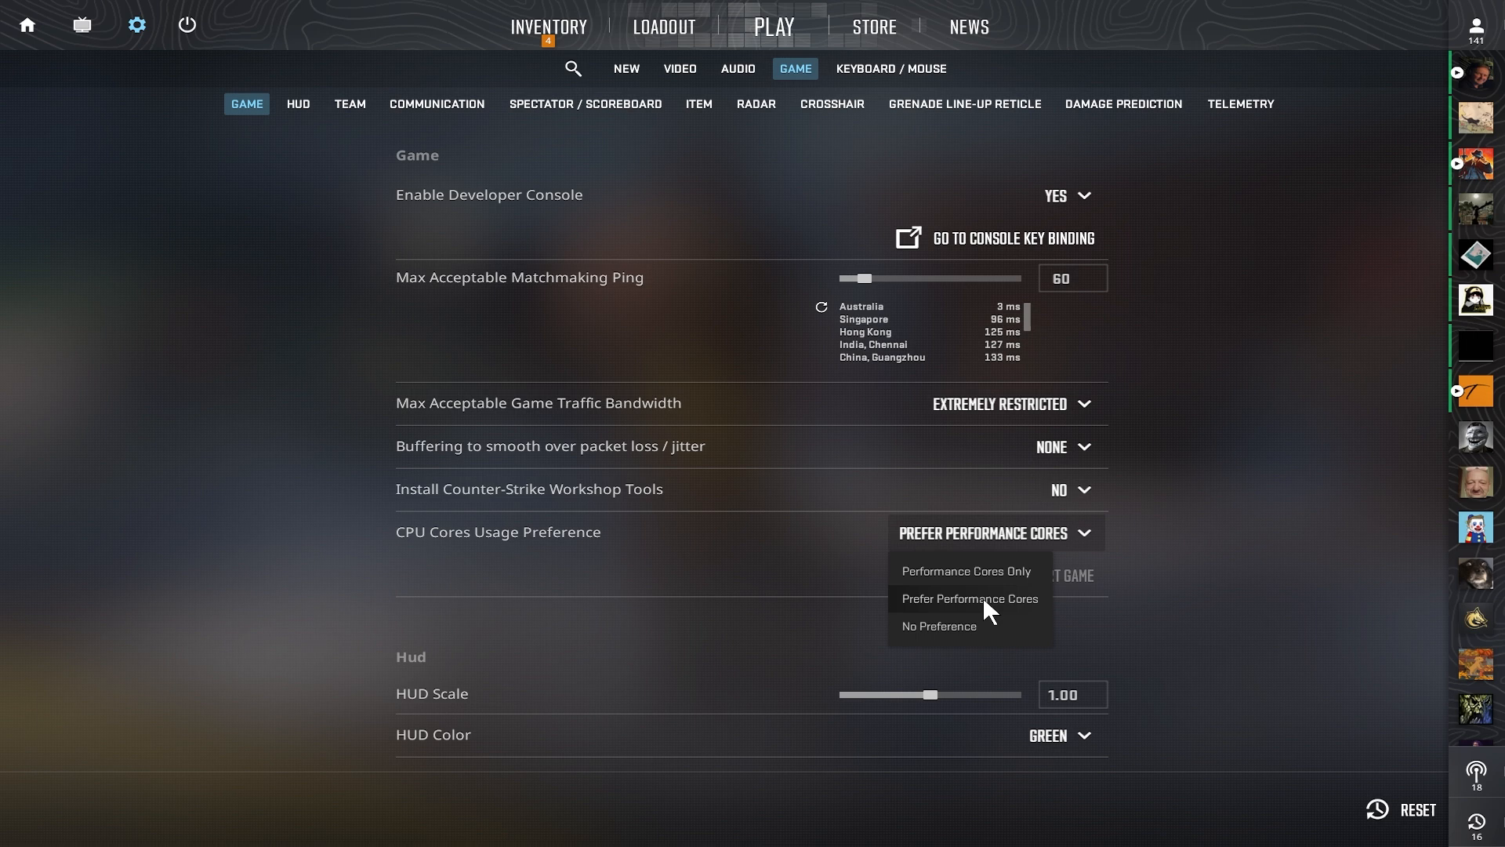
pyautogui.moveTo(967, 571)
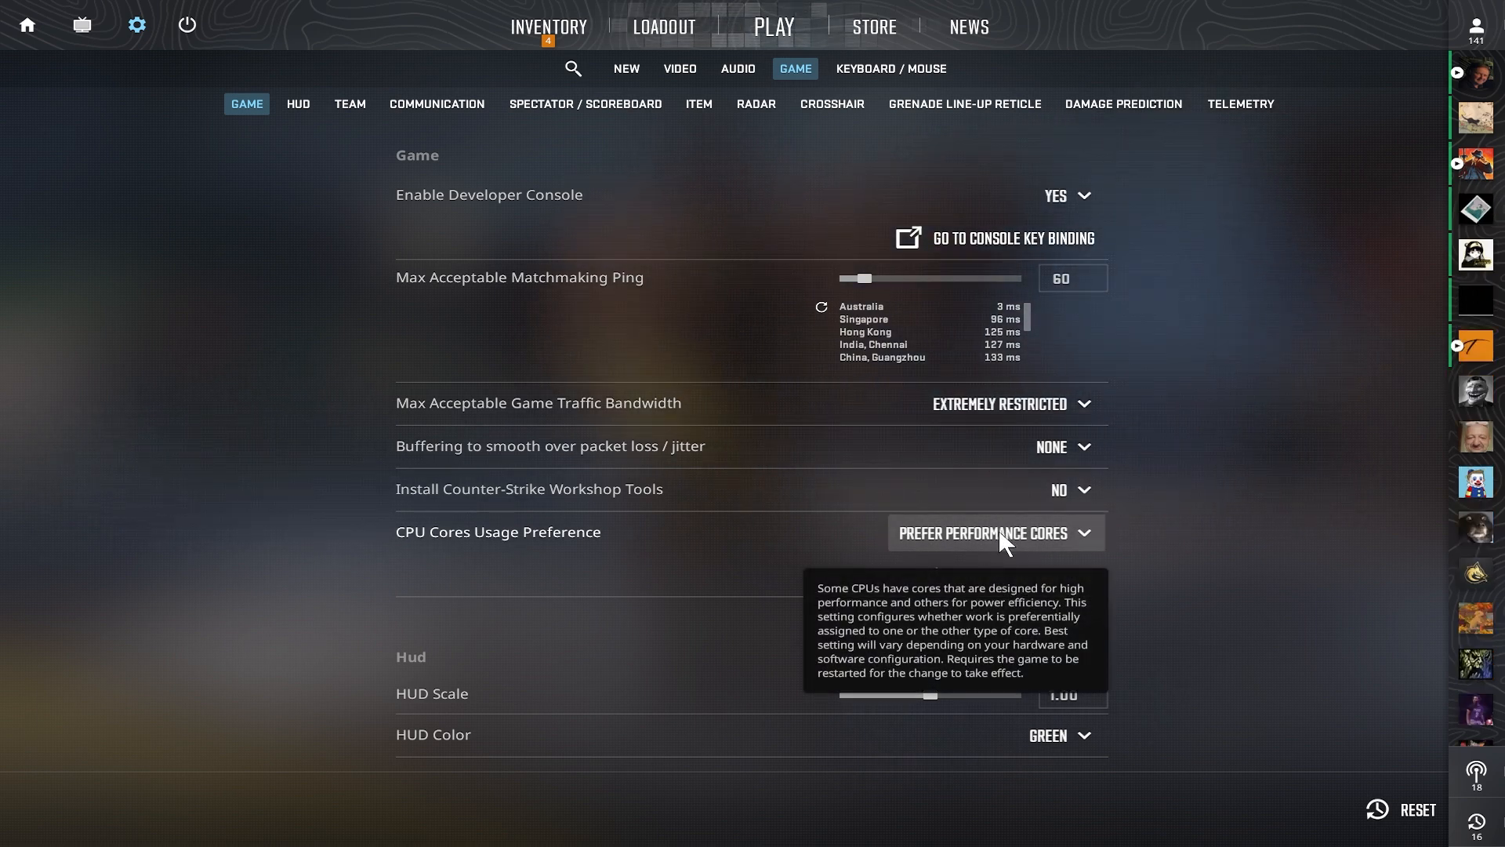
pyautogui.click(994, 533)
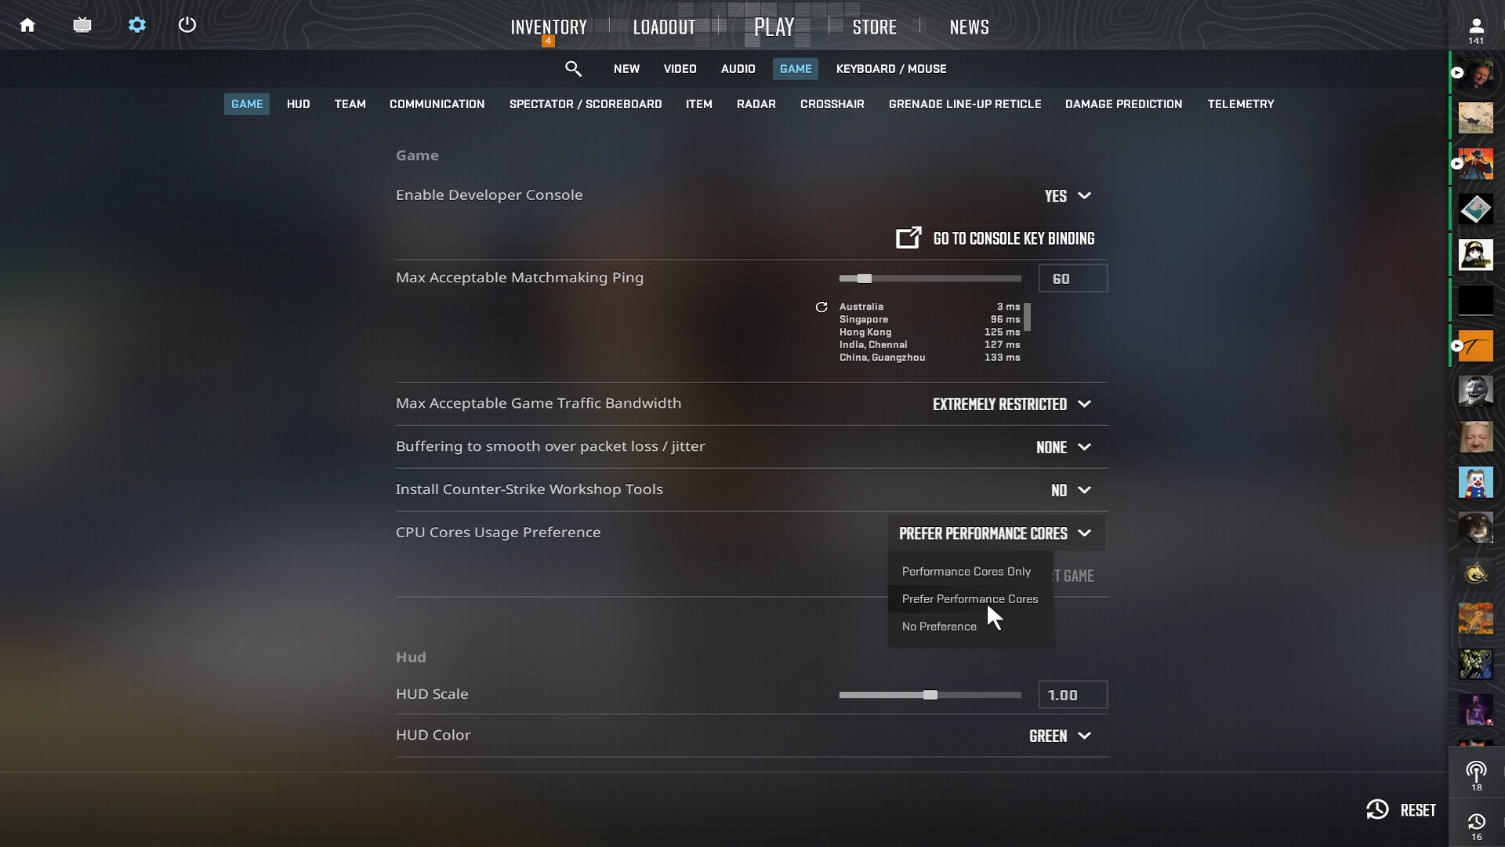
pyautogui.moveTo(1000, 614)
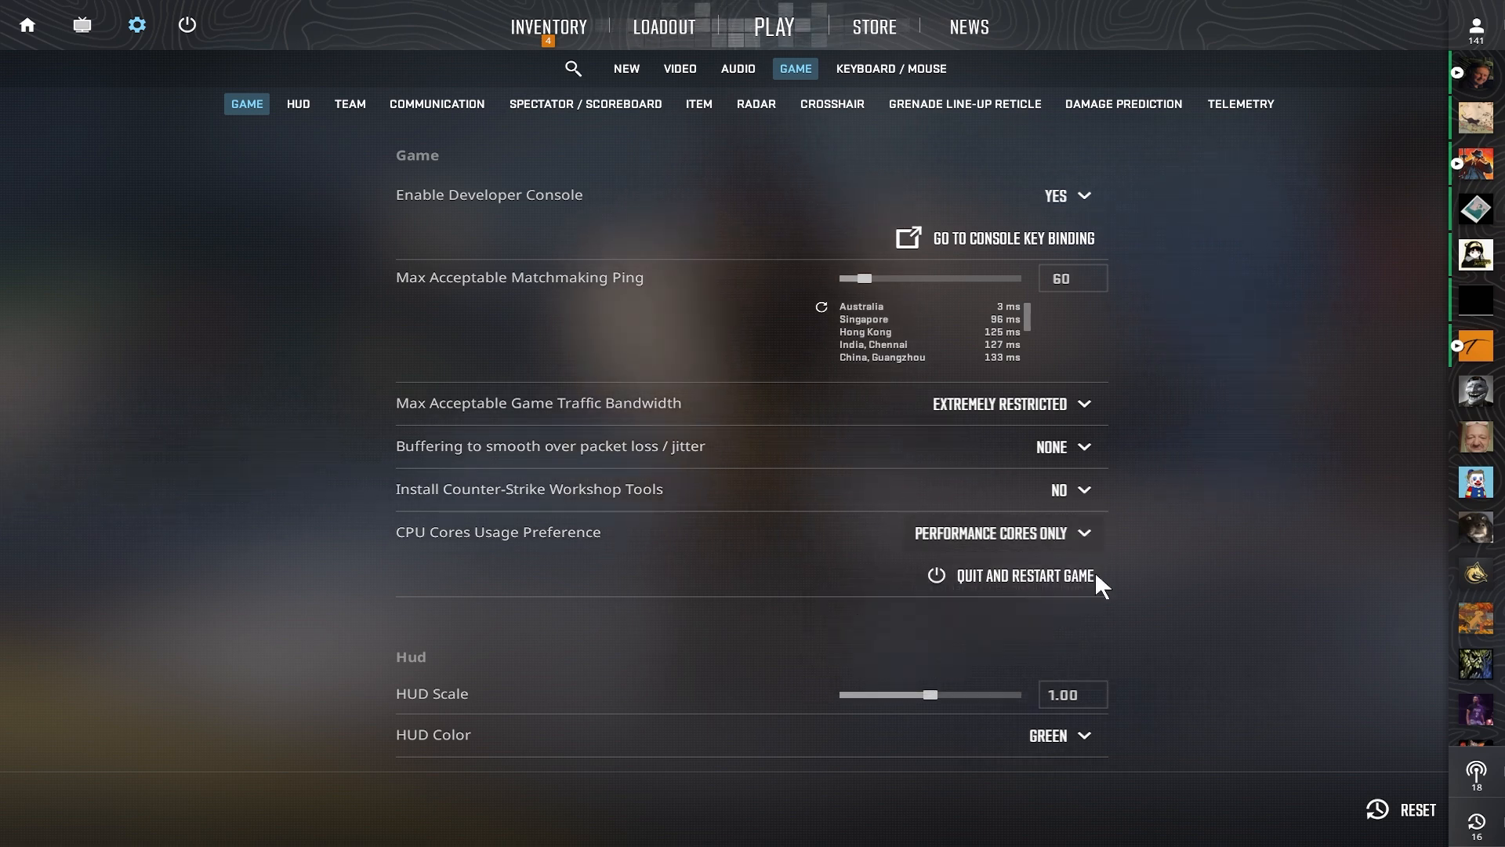
pyautogui.moveTo(1017, 585)
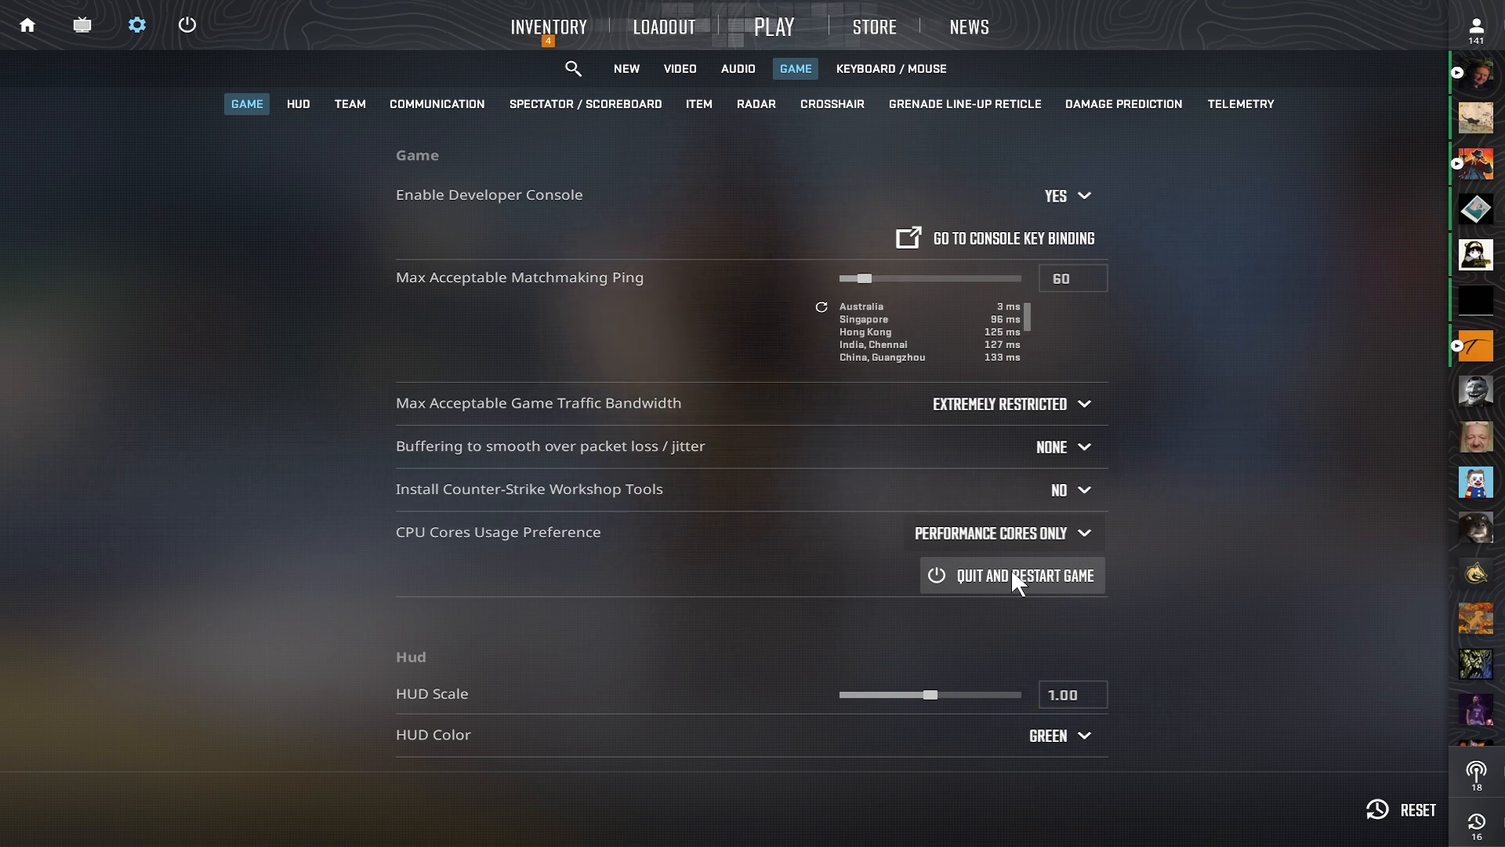
pyautogui.click(1002, 533)
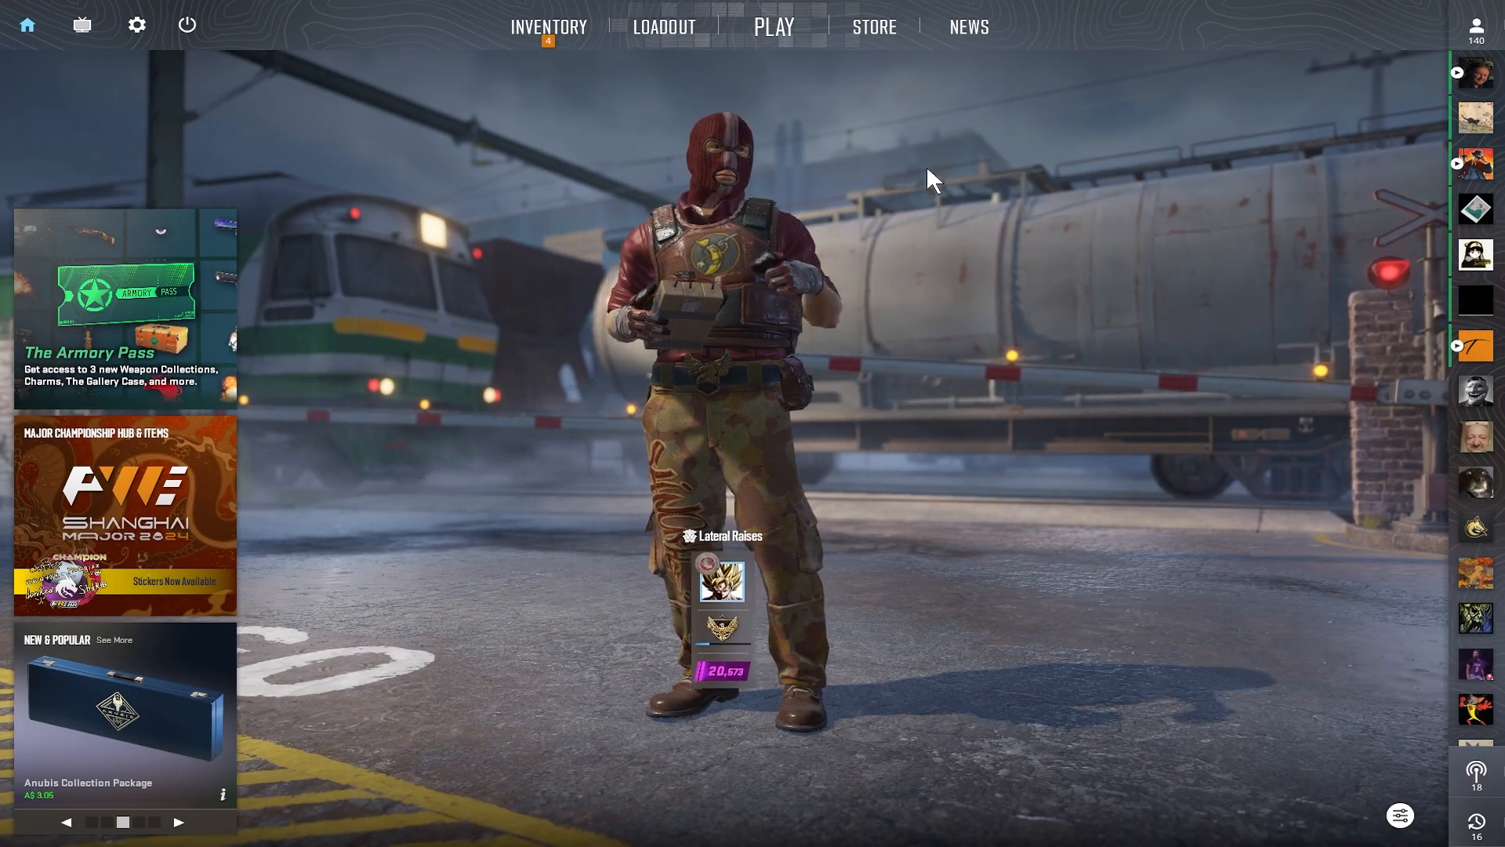
# - Go to the Play section to reach the Workshop Maps and the CS2 FPS Benchmark map
pyautogui.click(772, 27)
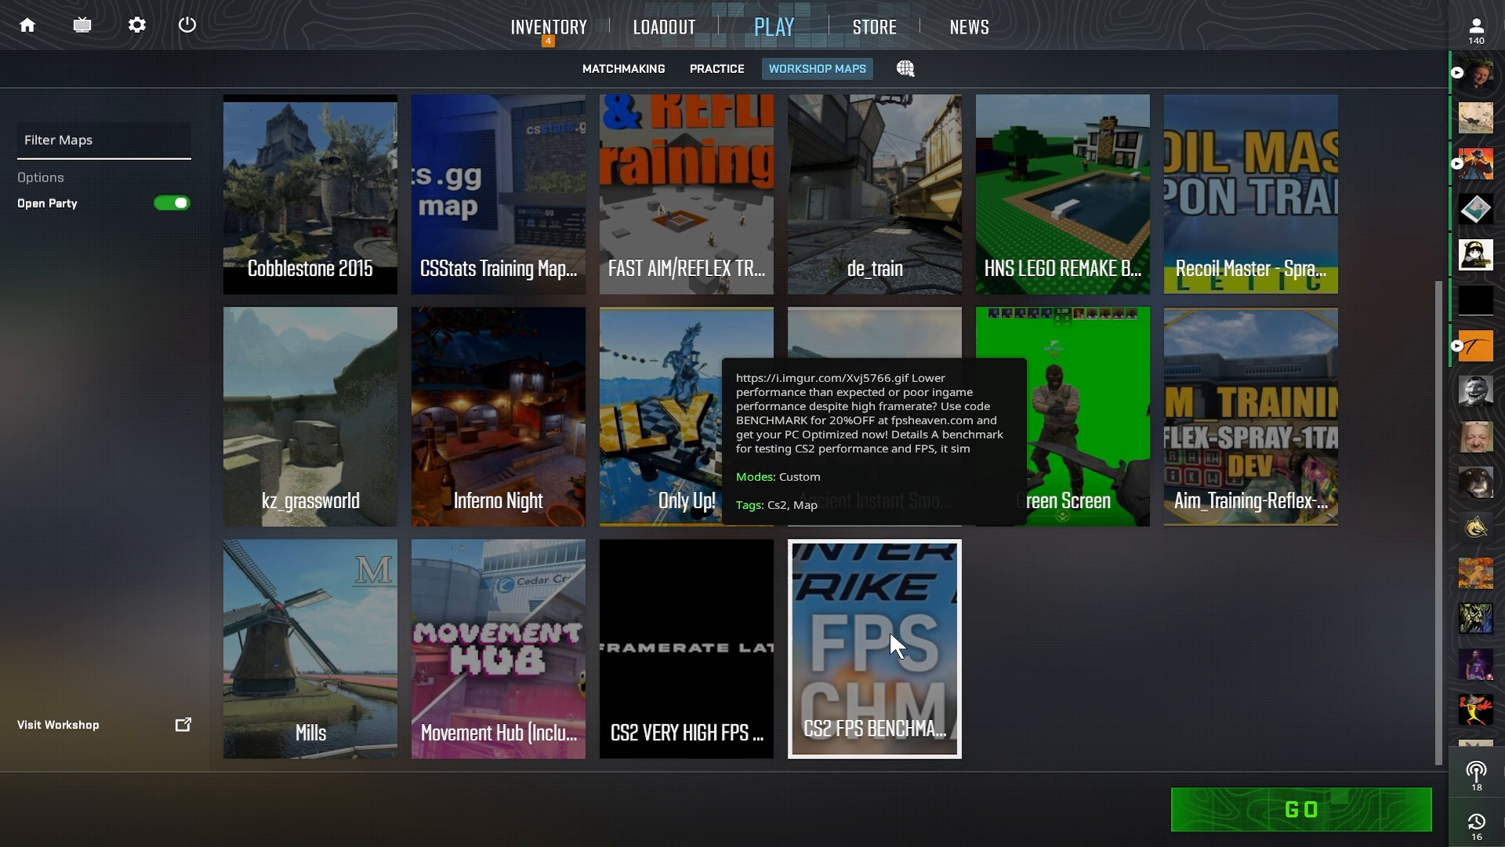
pyautogui.moveTo(887, 633)
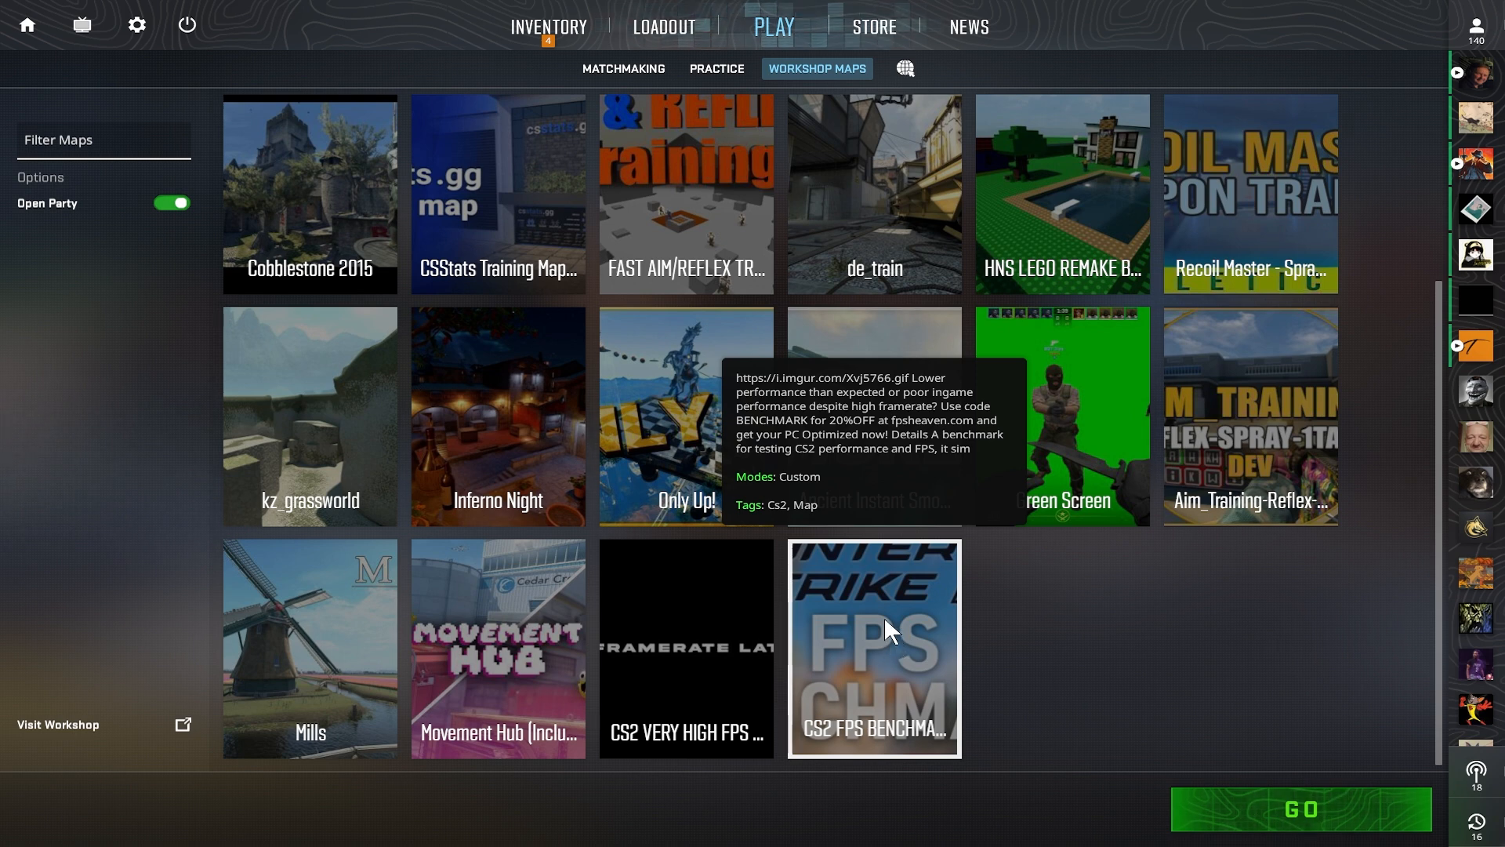
pyautogui.moveTo(869, 632)
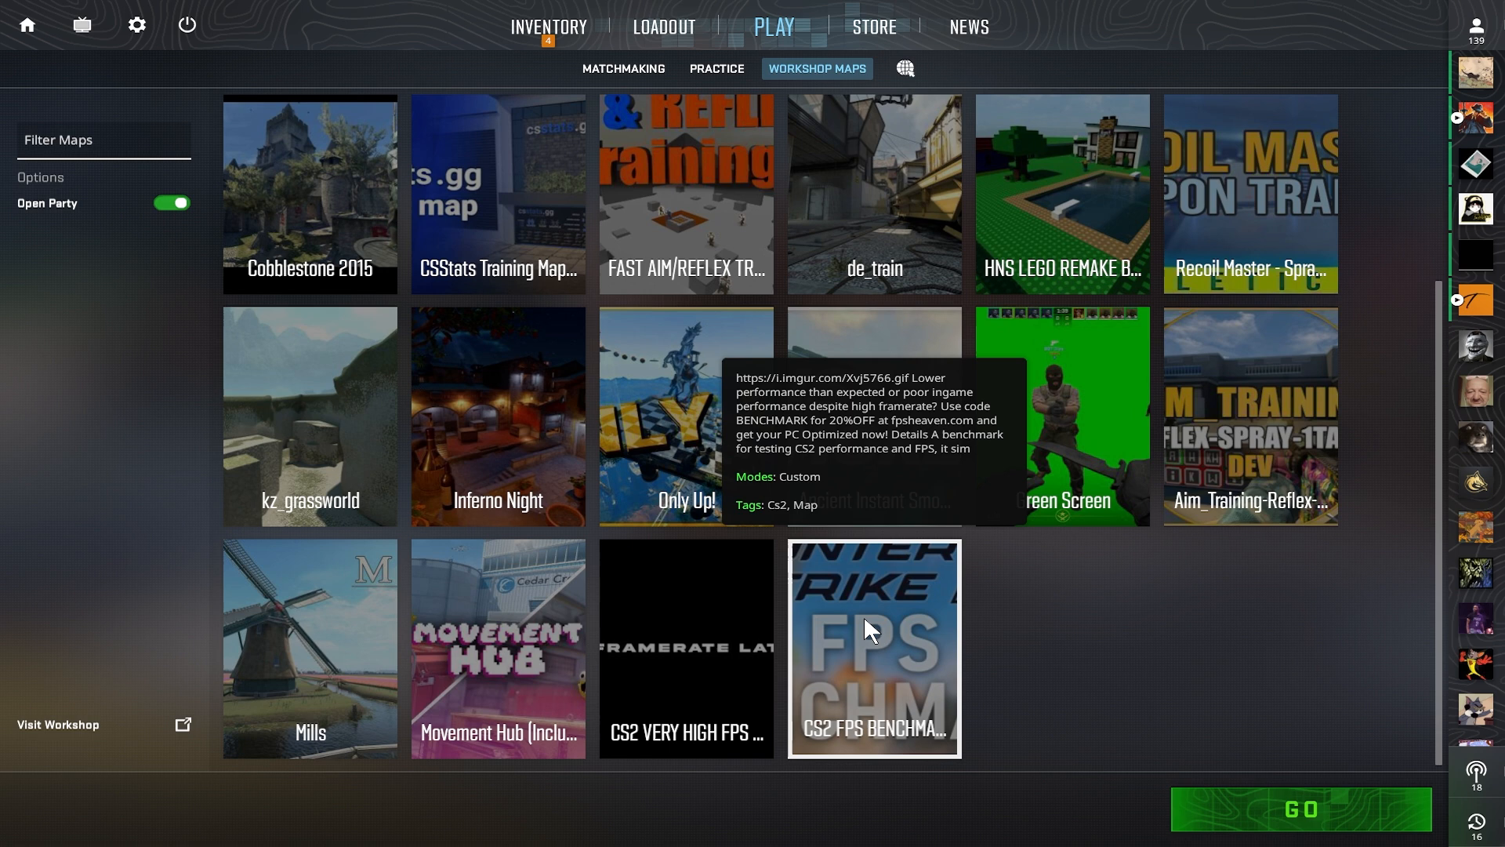
pyautogui.moveTo(859, 629)
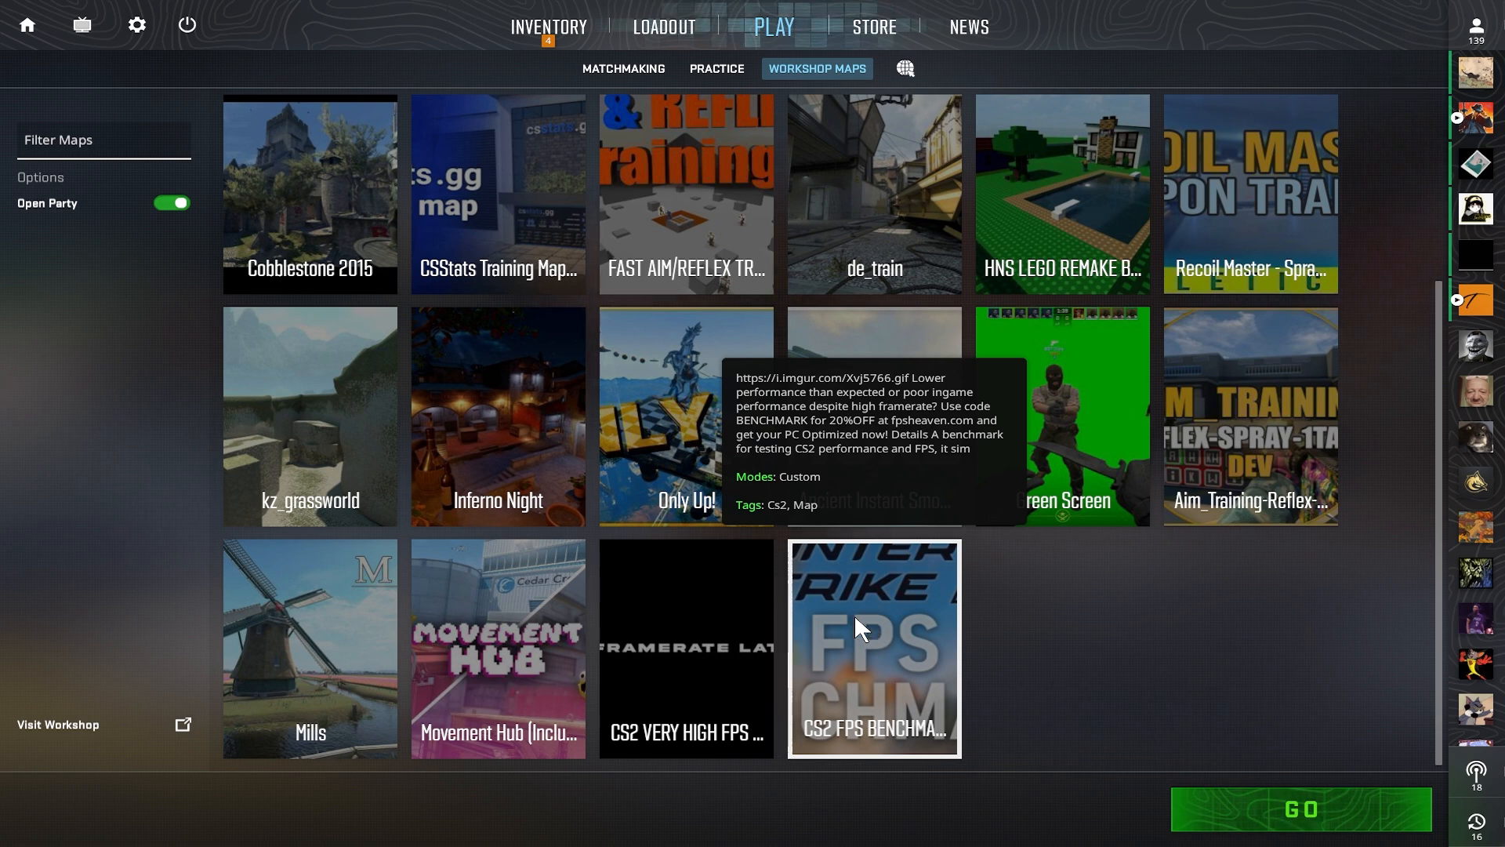